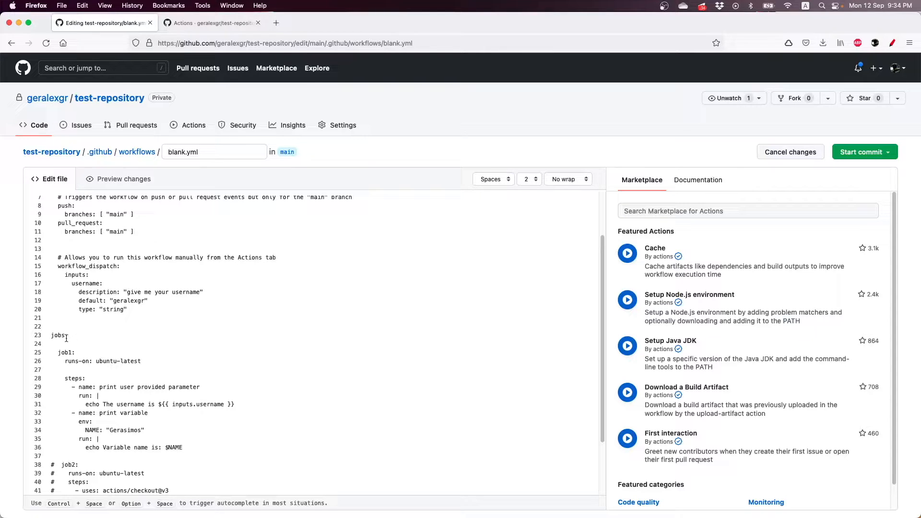
Step: Review the workflow file's ubuntu-latest runner, env block, and push/pull_request triggers
{"action": "double_click", "coordinate": [119, 361]}
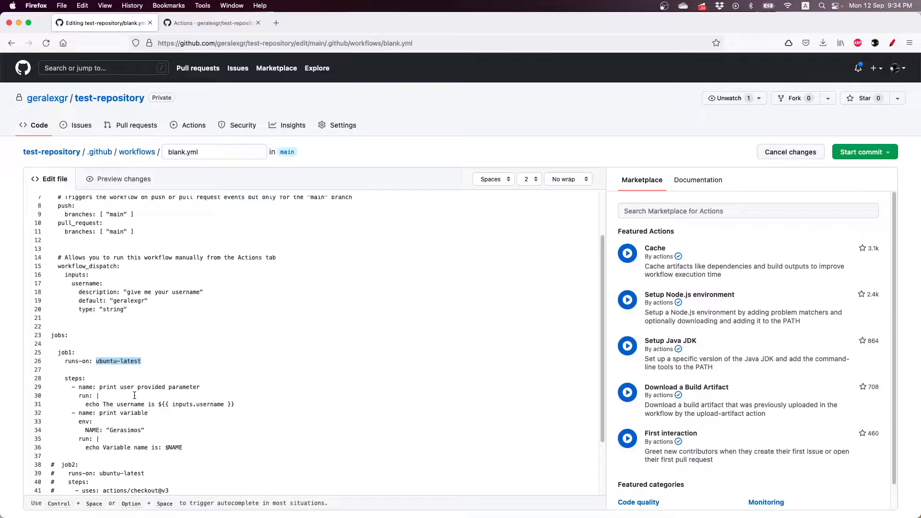
{"action": "double_click", "coordinate": [86, 423]}
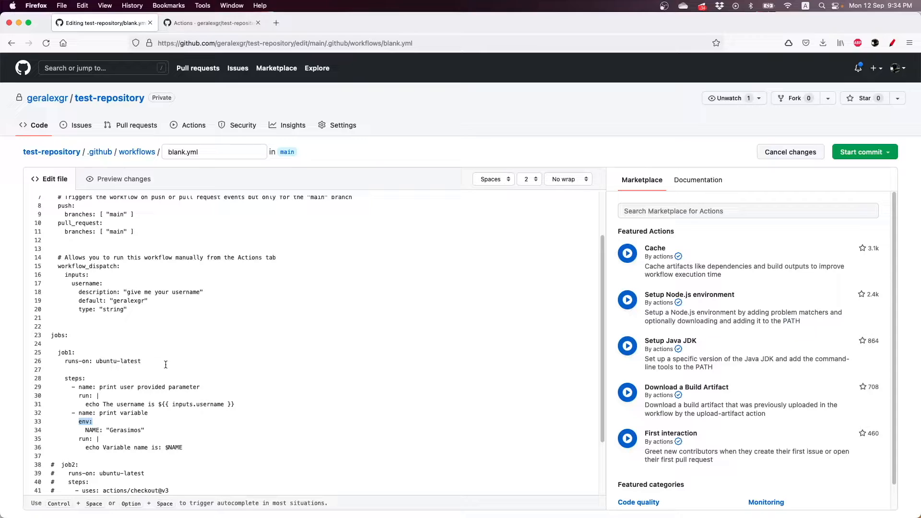
{"action": "mouse_move", "coordinate": [132, 308]}
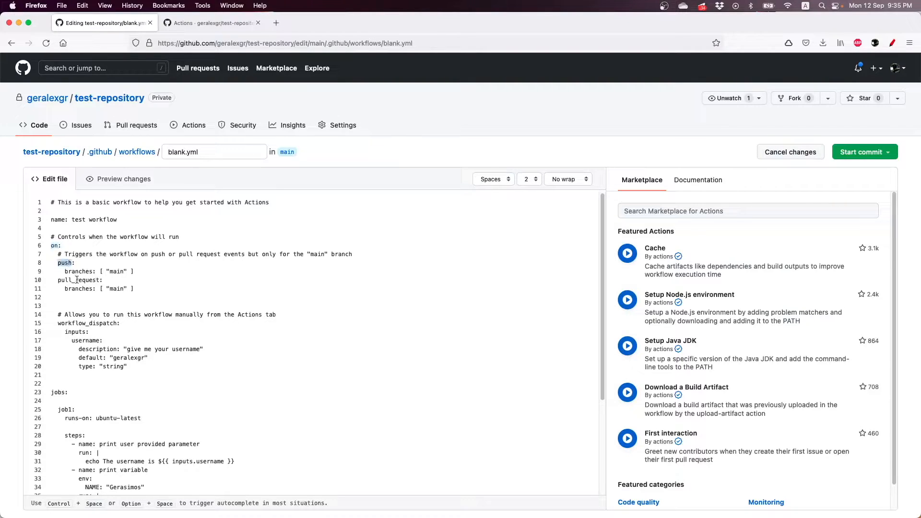
{"action": "double_click", "coordinate": [77, 279]}
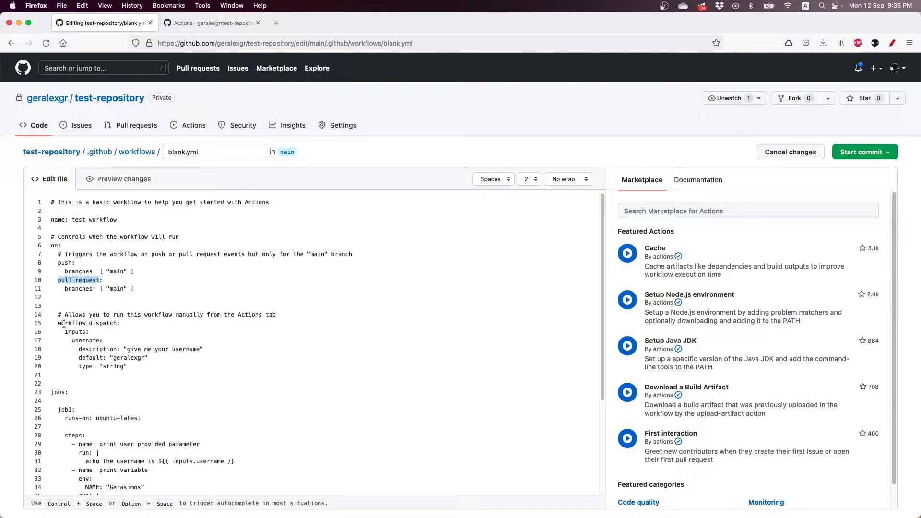
{"action": "double_click", "coordinate": [88, 323]}
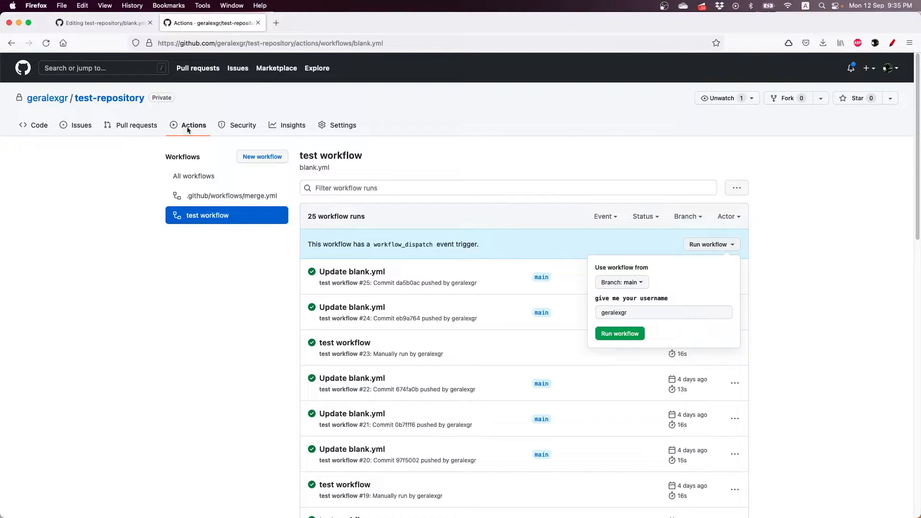
{"action": "mouse_move", "coordinate": [206, 229]}
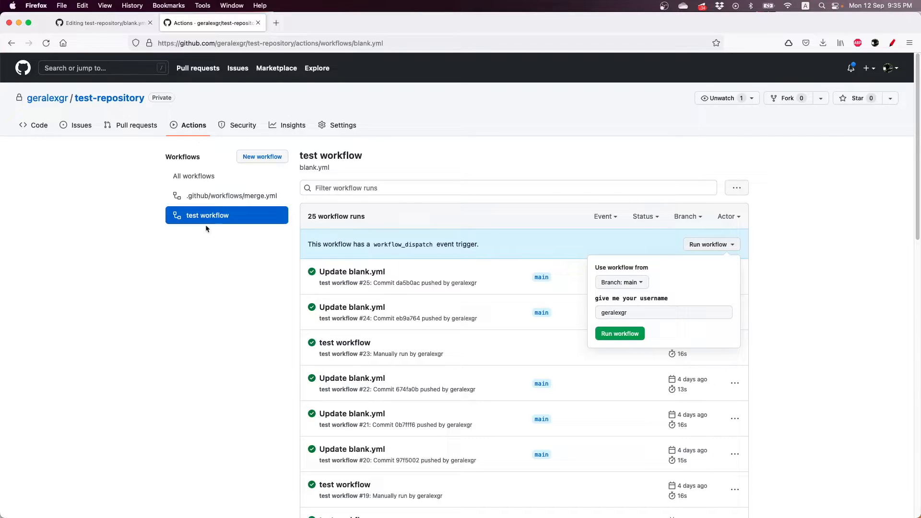
Step: Reopen the Run workflow form showing the username prompt and return to editing its value
{"action": "left_click", "coordinate": [577, 233]}
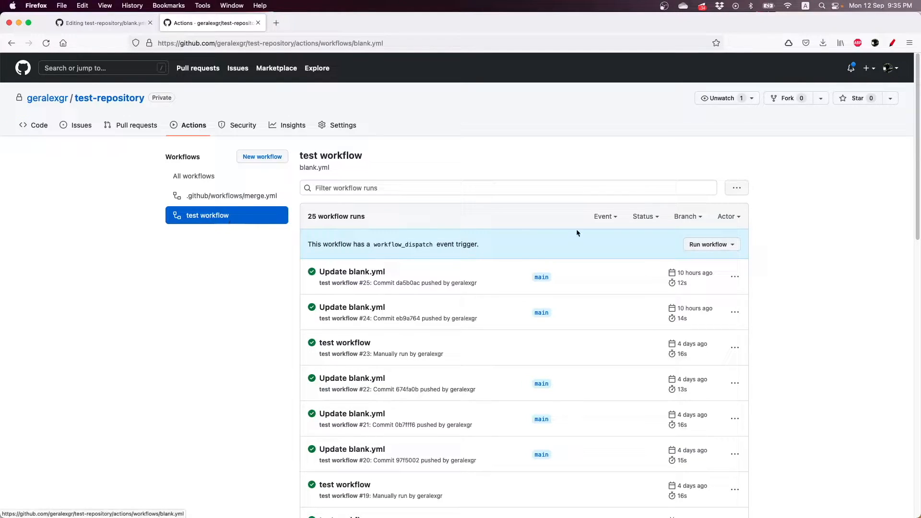
{"action": "left_click", "coordinate": [708, 243]}
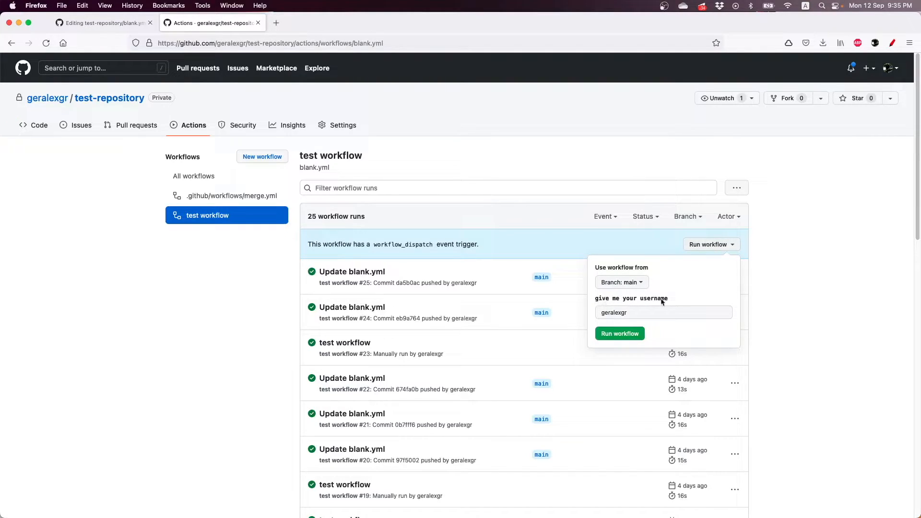
{"action": "left_click", "coordinate": [663, 312]}
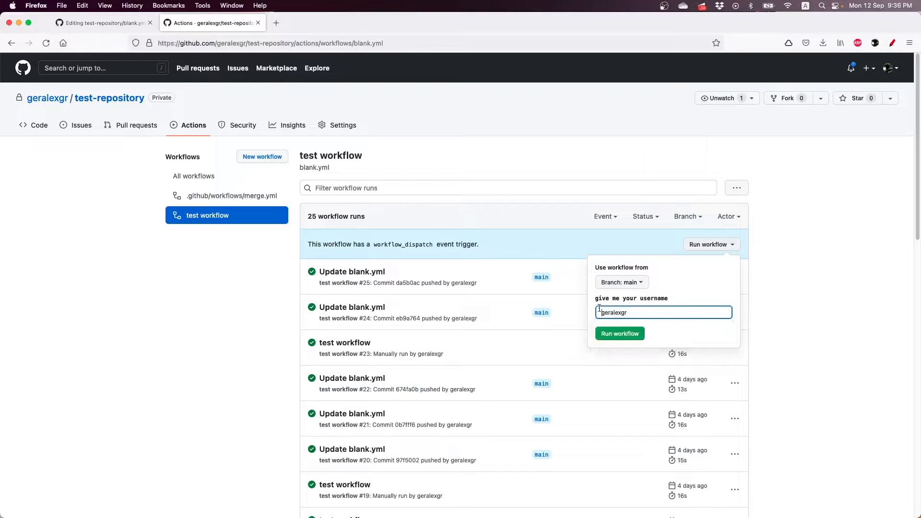
{"action": "left_click", "coordinate": [103, 22]}
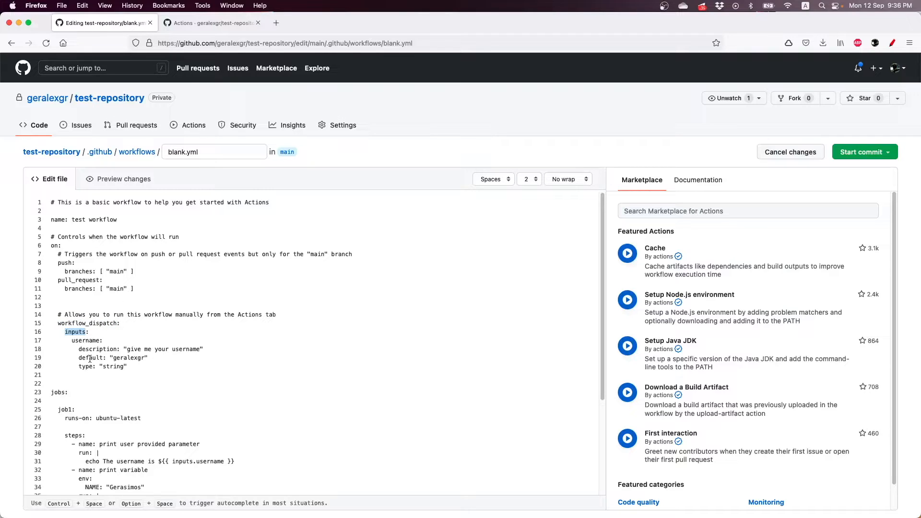
{"action": "double_click", "coordinate": [84, 341]}
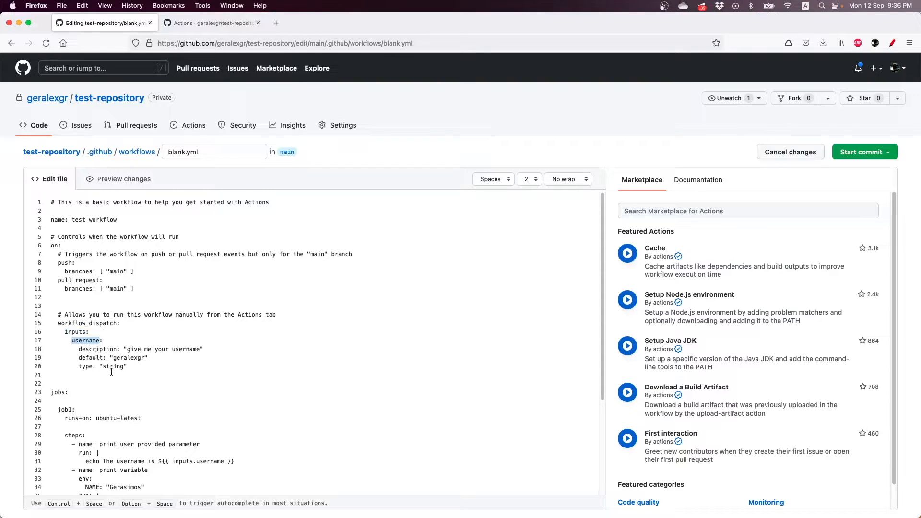
{"action": "double_click", "coordinate": [97, 349]}
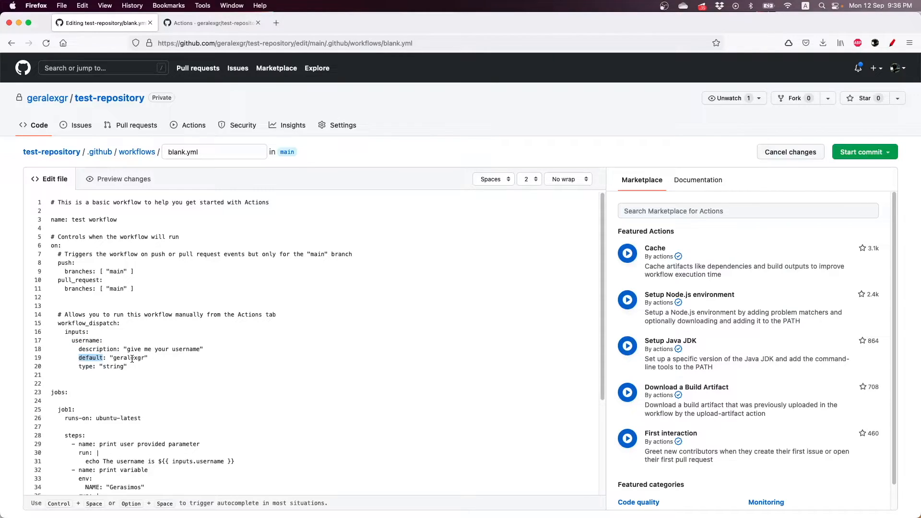
{"action": "scroll", "scroll_direction": "down", "scroll_amount": 3}
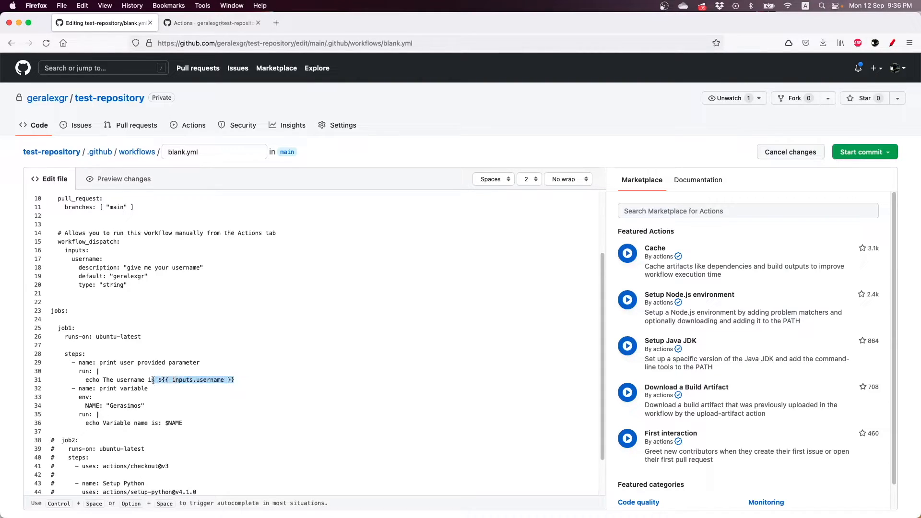
{"action": "double_click", "coordinate": [211, 380]}
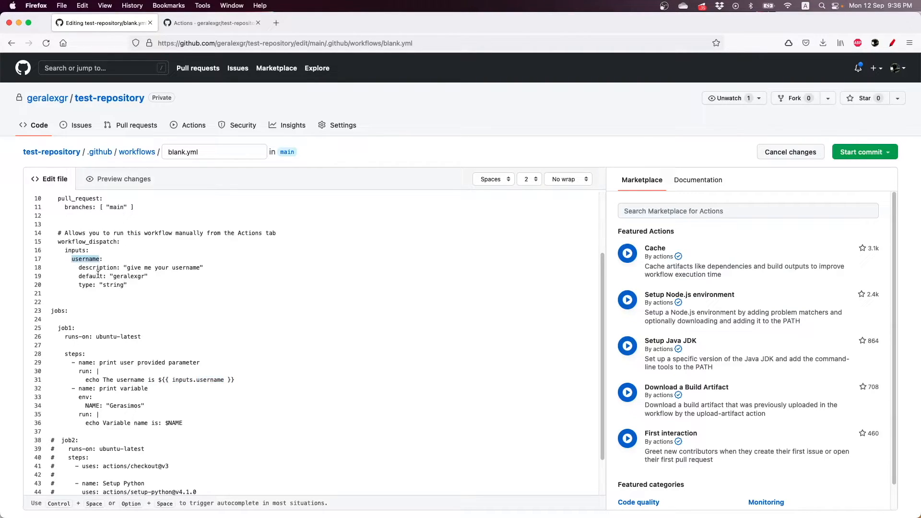
{"action": "double_click", "coordinate": [211, 380]}
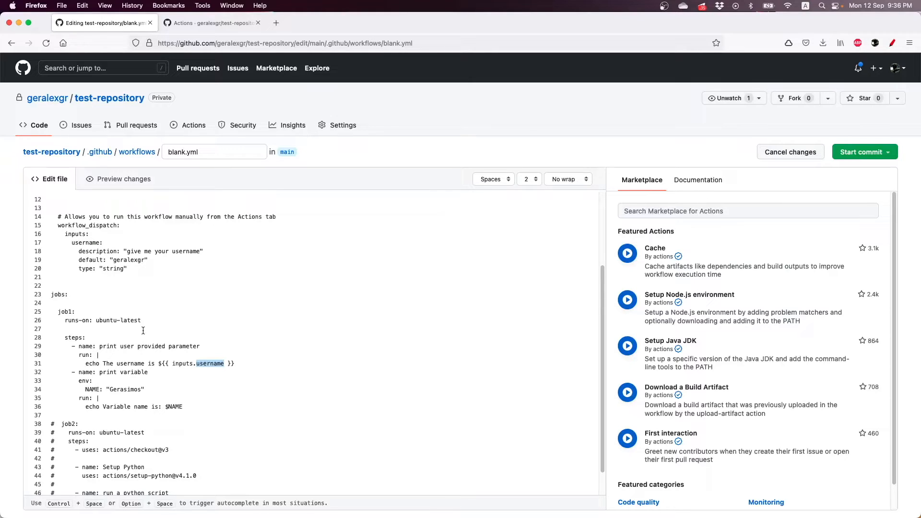
{"action": "scroll", "scroll_direction": "down", "scroll_amount": 3}
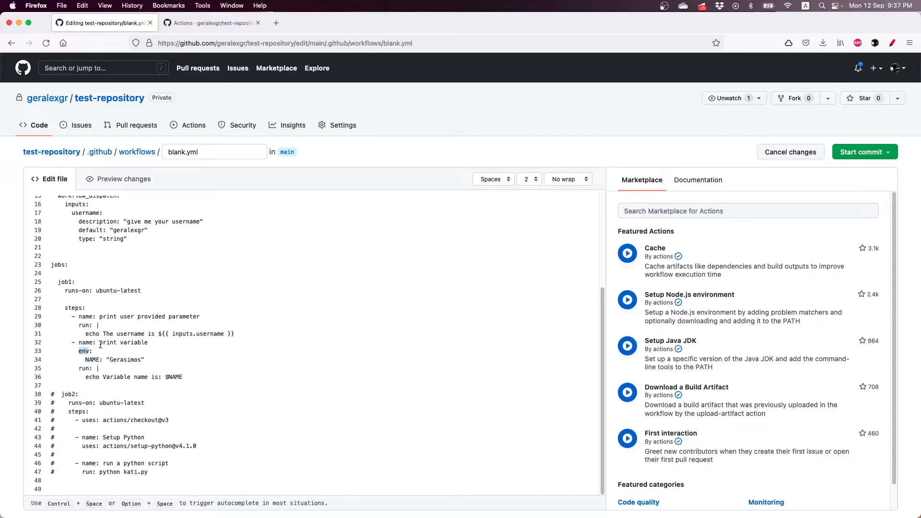
{"action": "left_click_drag", "start_coordinate": [74, 341], "coordinate": [189, 376]}
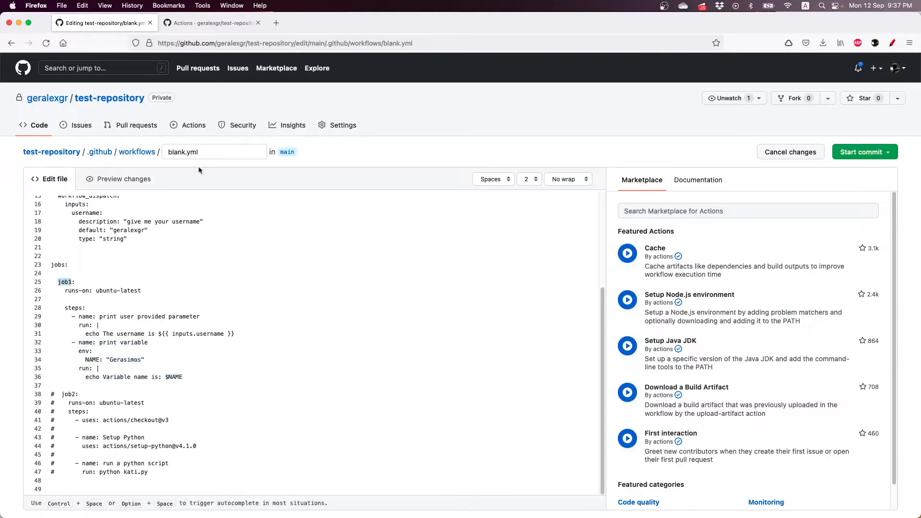
Step: Start a manual run with username geralexgr and open the queued run #26
{"action": "left_click", "coordinate": [210, 23]}
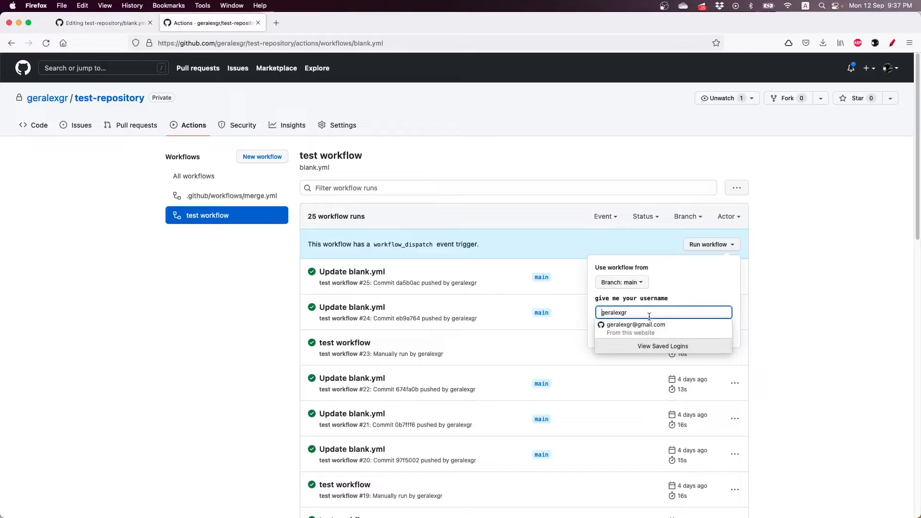
{"action": "left_click", "coordinate": [619, 333]}
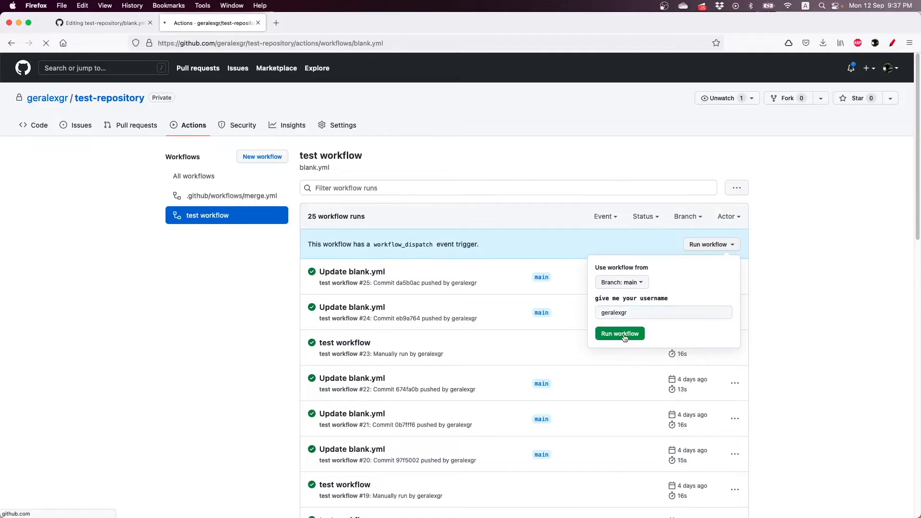
{"action": "left_click", "coordinate": [619, 333]}
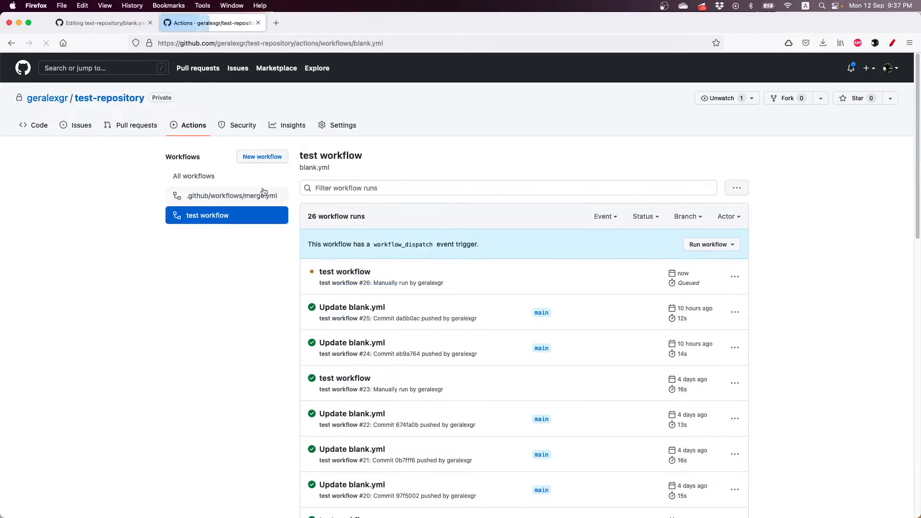
{"action": "mouse_move", "coordinate": [344, 272]}
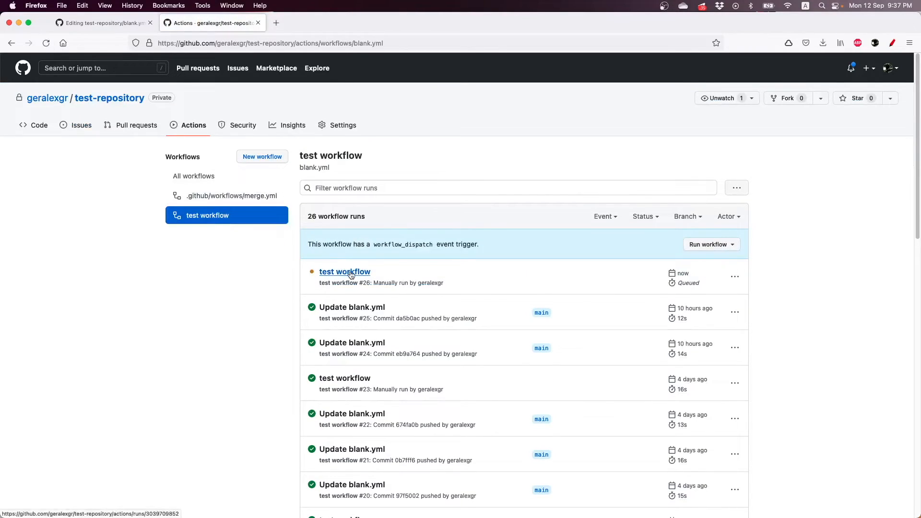
{"action": "left_click", "coordinate": [344, 271]}
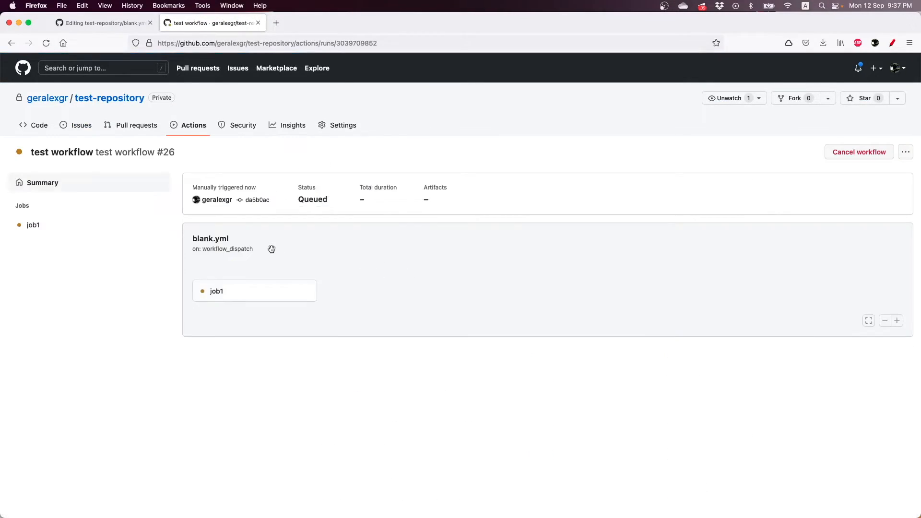
{"action": "mouse_move", "coordinate": [216, 199]}
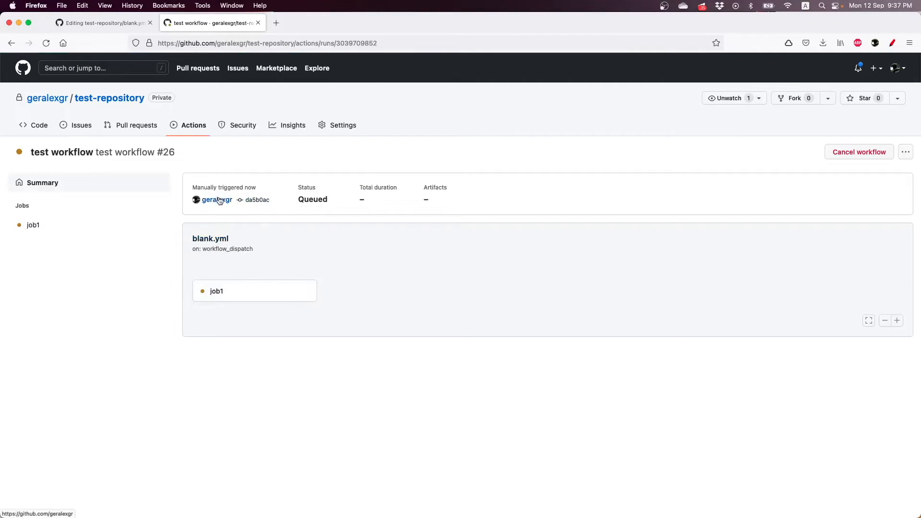
Step: Check job1's log shows "The username is geralexgr" in the print parameter step
{"action": "left_click", "coordinate": [33, 225]}
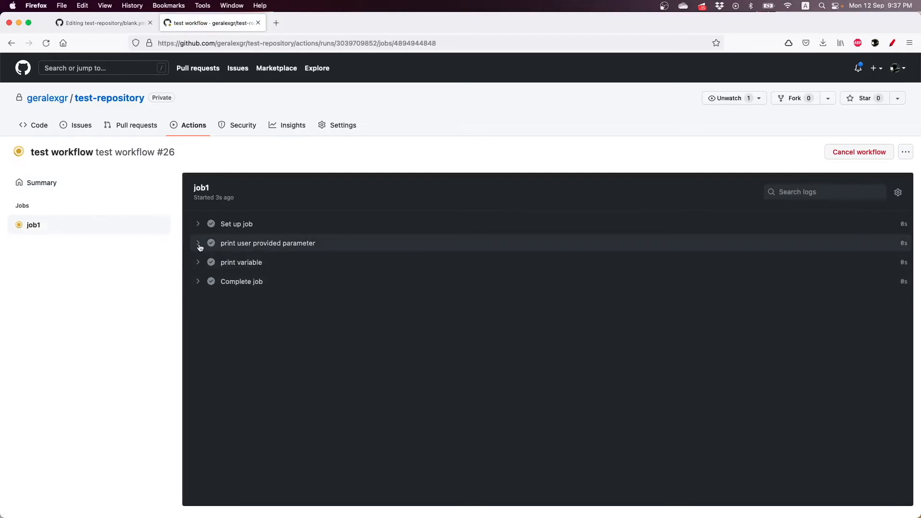
{"action": "left_click", "coordinate": [197, 243]}
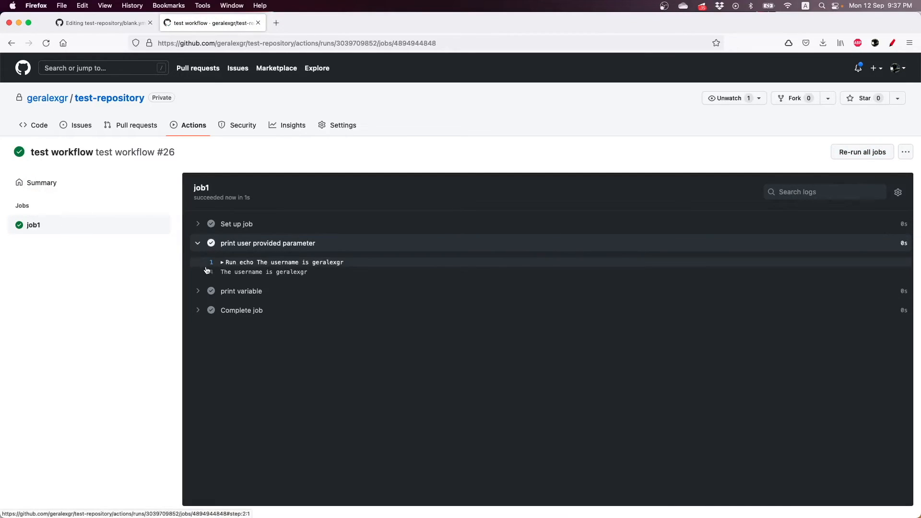
{"action": "double_click", "coordinate": [291, 271]}
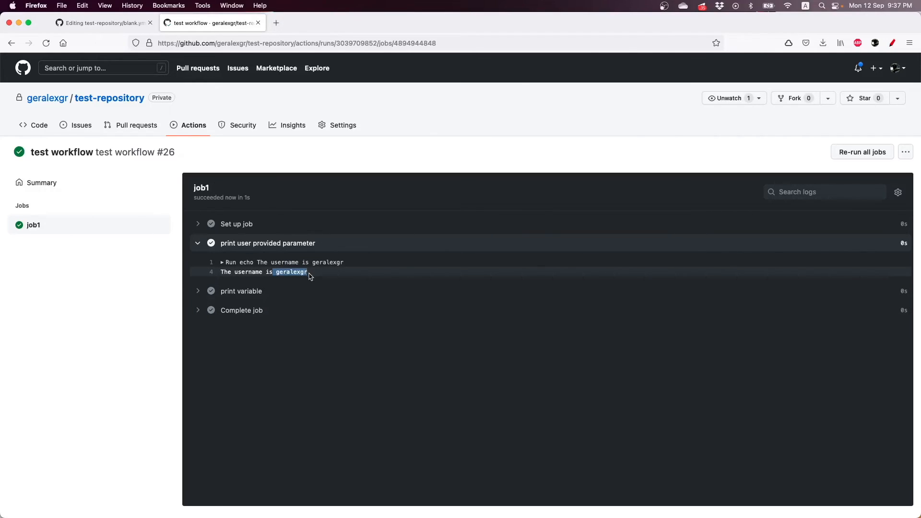
Step: Check the print variable step logs "Variable name is: Gerasimos", matching NAME in the env block
{"action": "left_click", "coordinate": [240, 291]}
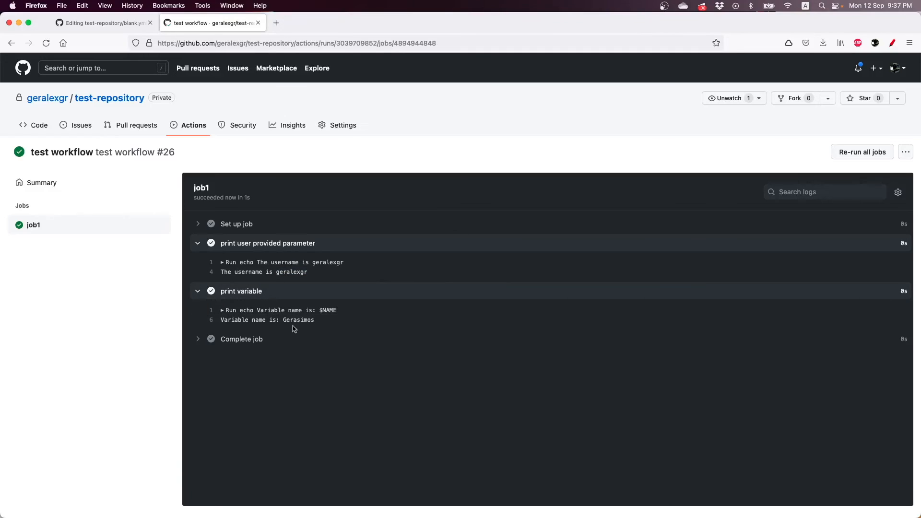
{"action": "double_click", "coordinate": [298, 319]}
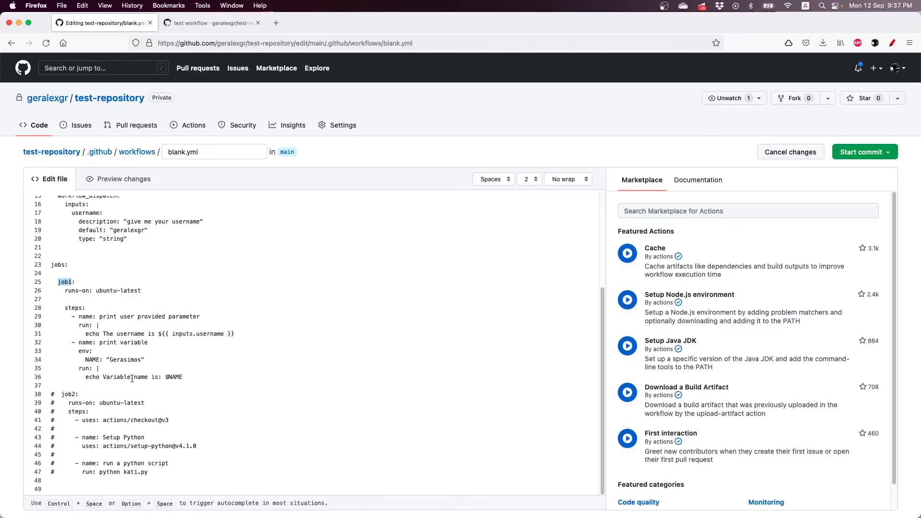
{"action": "double_click", "coordinate": [125, 359]}
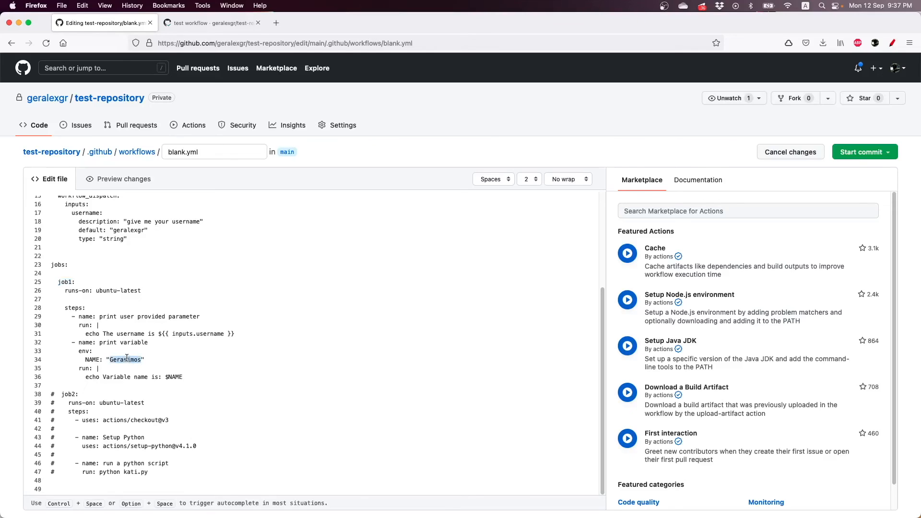